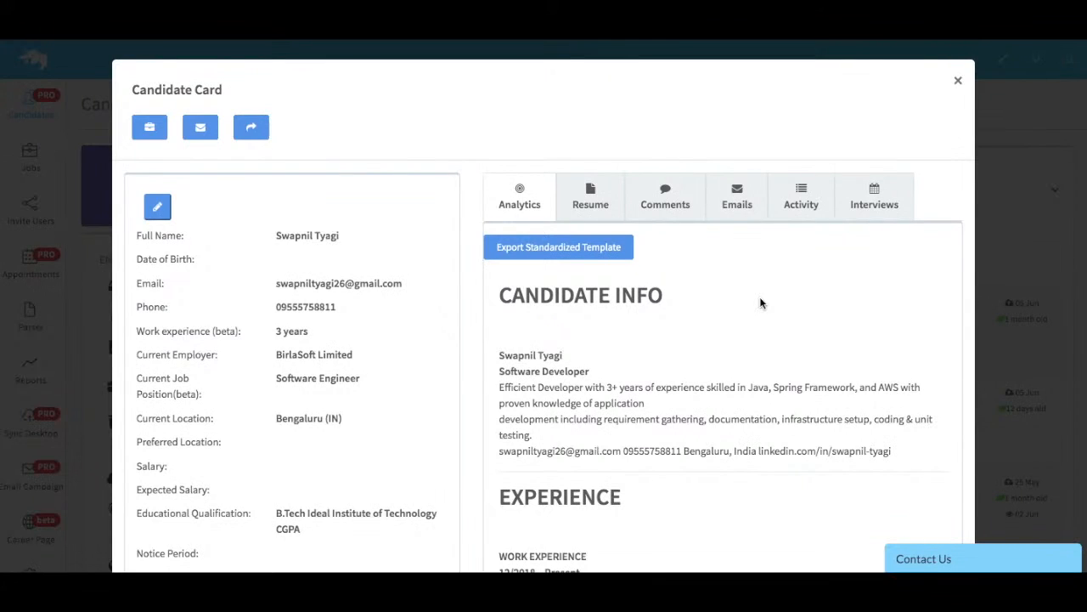
pyautogui.moveTo(571, 284)
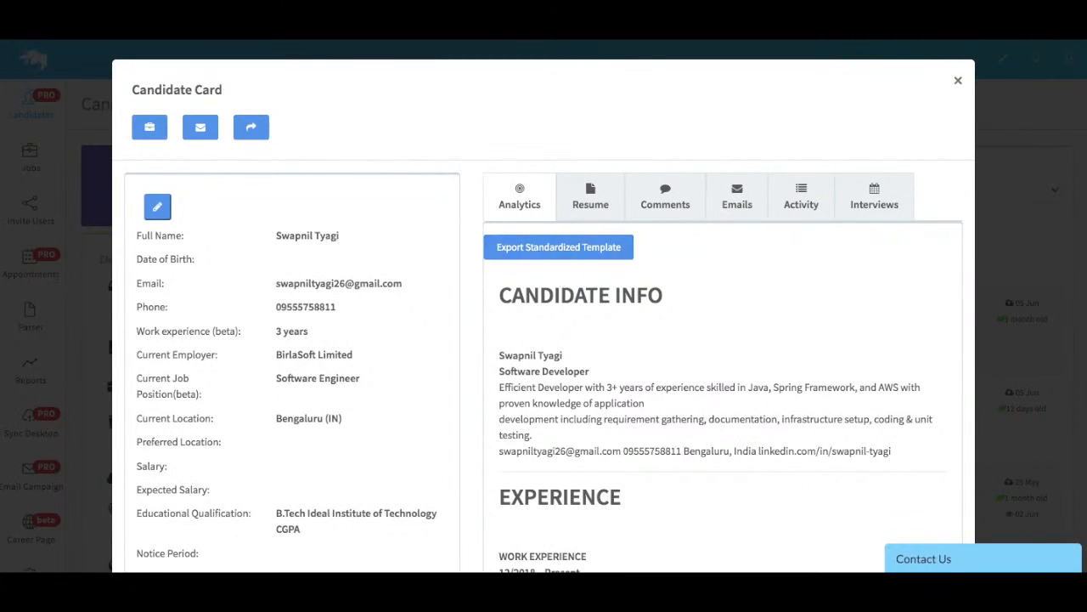
# Export the candidate's resume from the Candidate Card as a standardized Word document
pyautogui.click(558, 247)
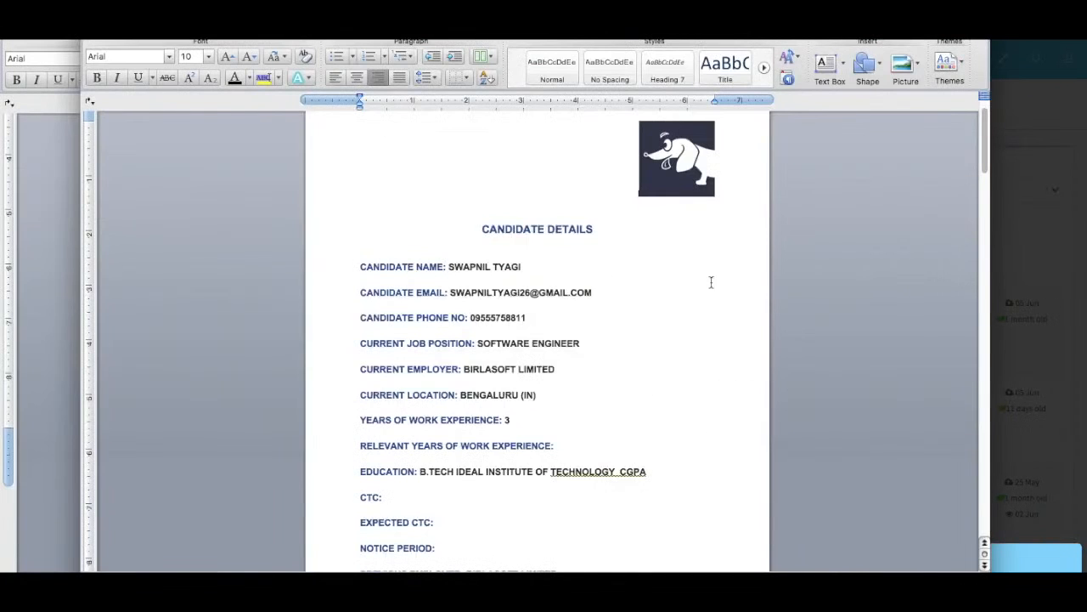
pyautogui.moveTo(780, 304)
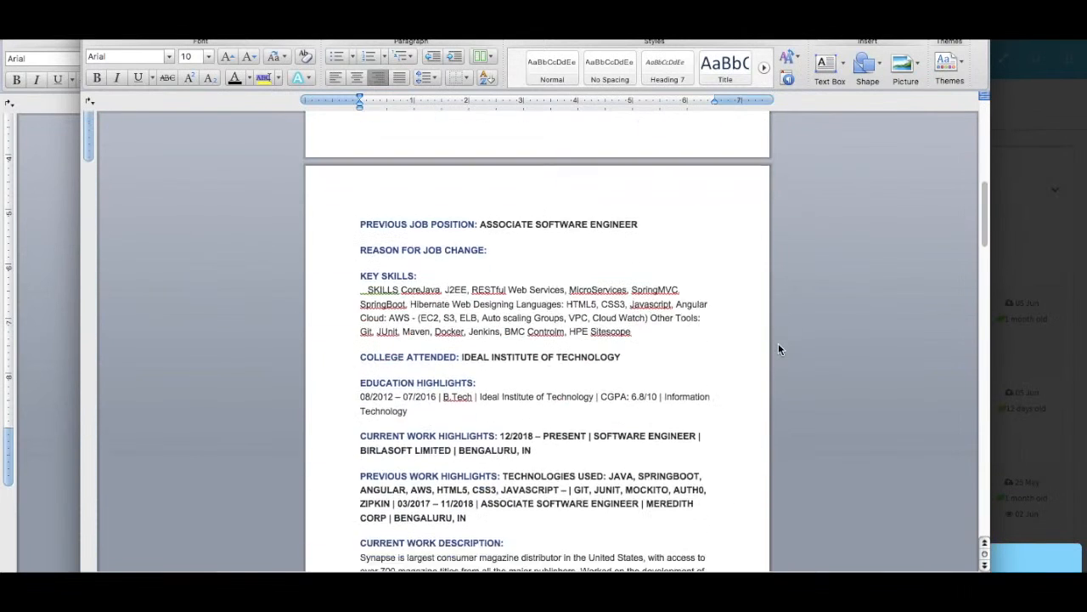
pyautogui.scroll(-3)
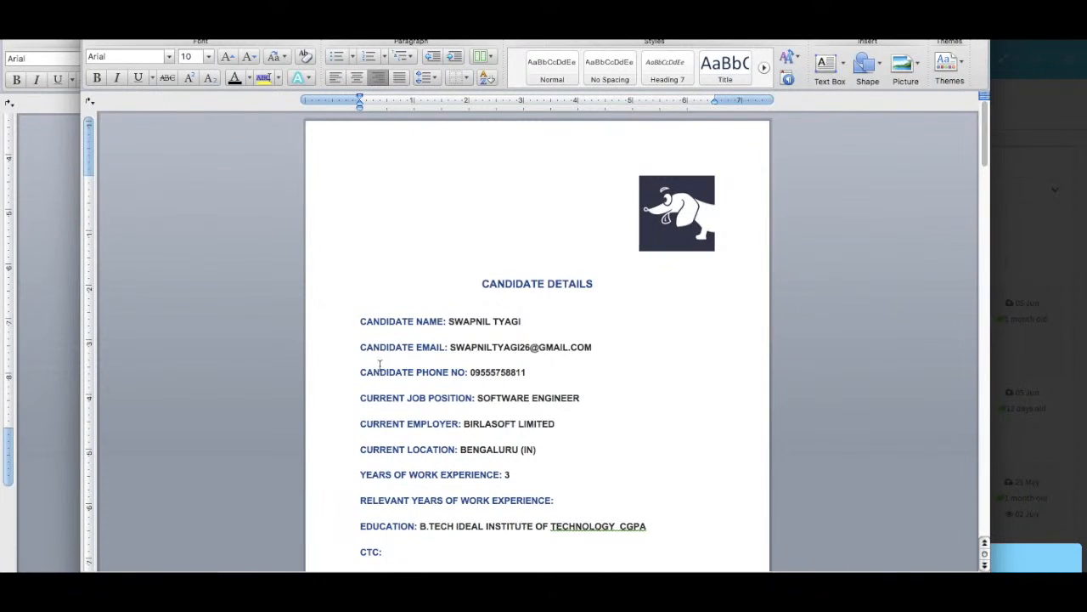
pyautogui.moveTo(601, 347)
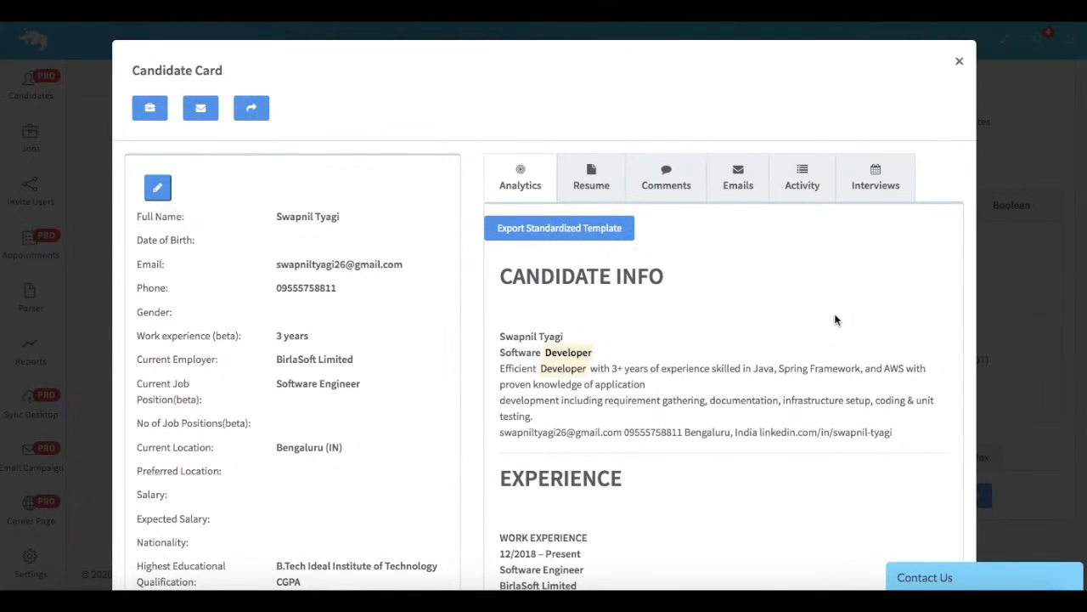
pyautogui.moveTo(684, 287)
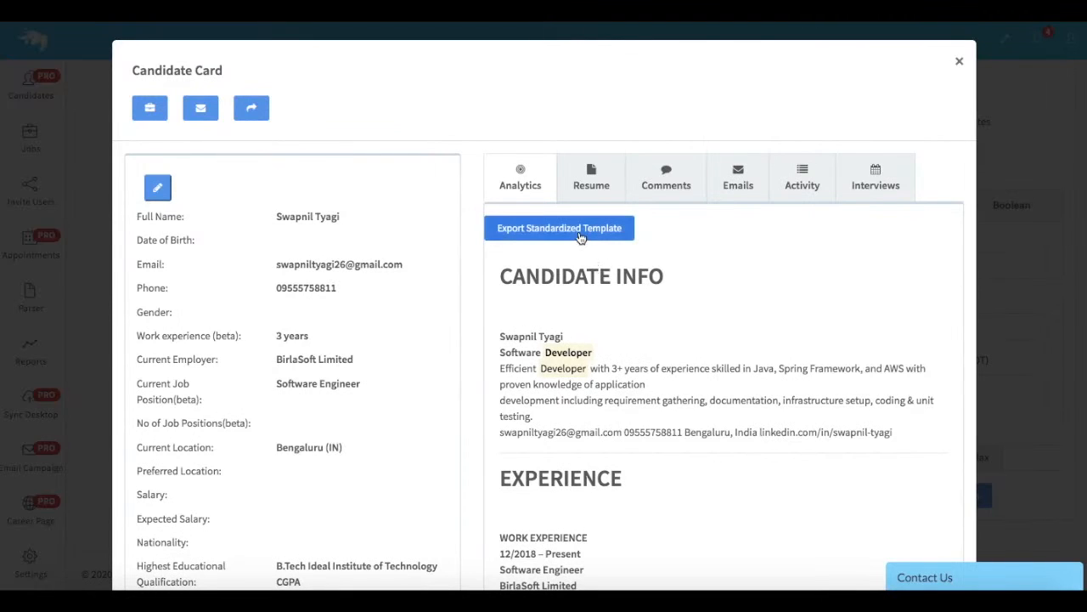
# Open the standardized template creation form from the export download dialog
pyautogui.click(559, 228)
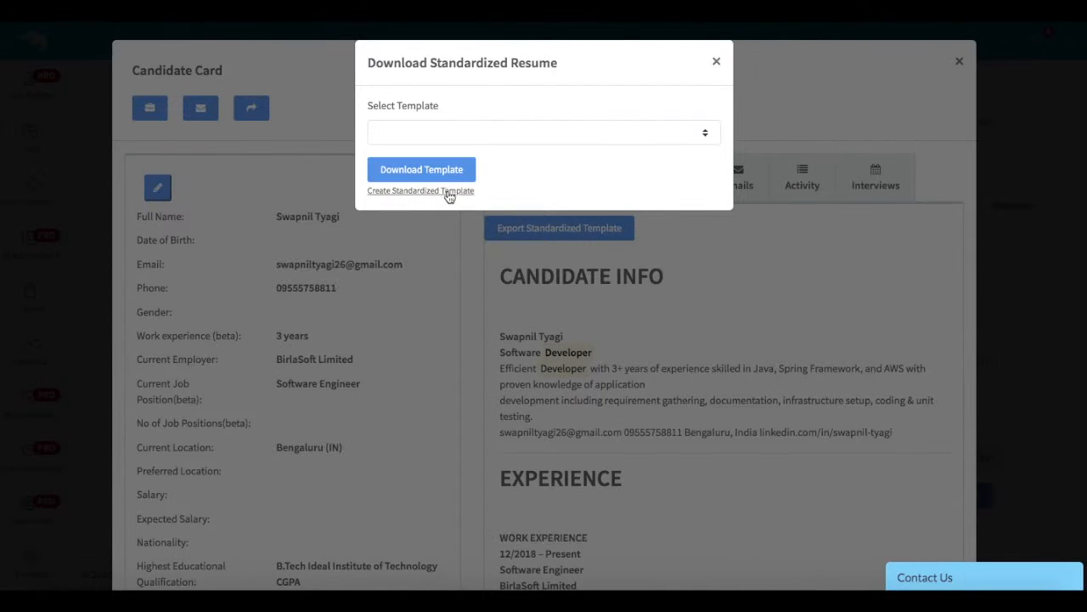
pyautogui.click(420, 190)
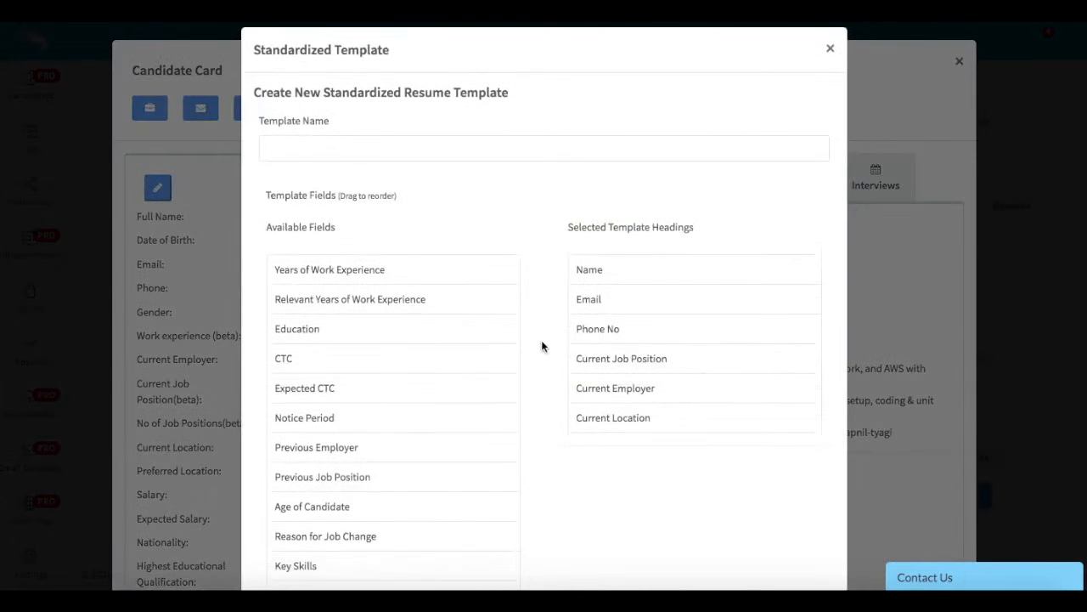
# Add Previous Employer to the selected headings and move Current Employer directly below Name
pyautogui.scroll(-3)
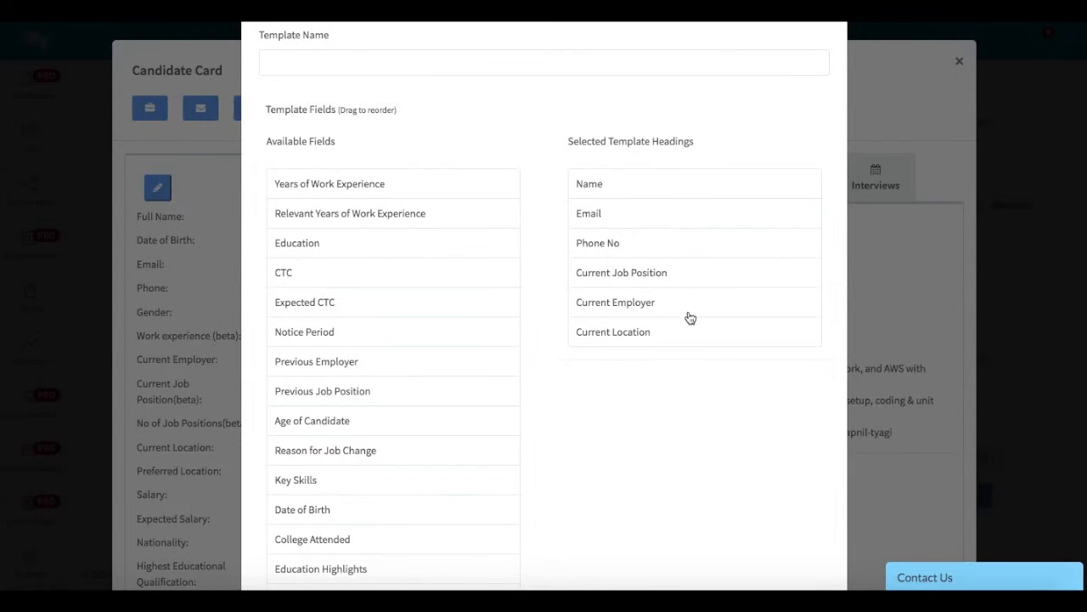
pyautogui.moveTo(346, 369)
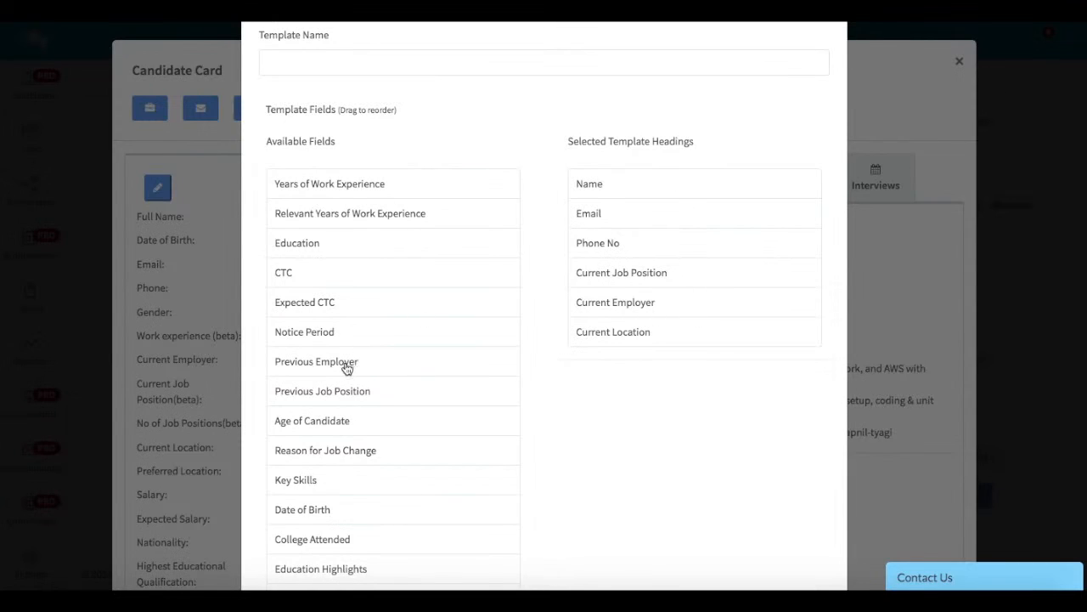
pyautogui.moveTo(345, 361); pyautogui.dragTo(585, 373)
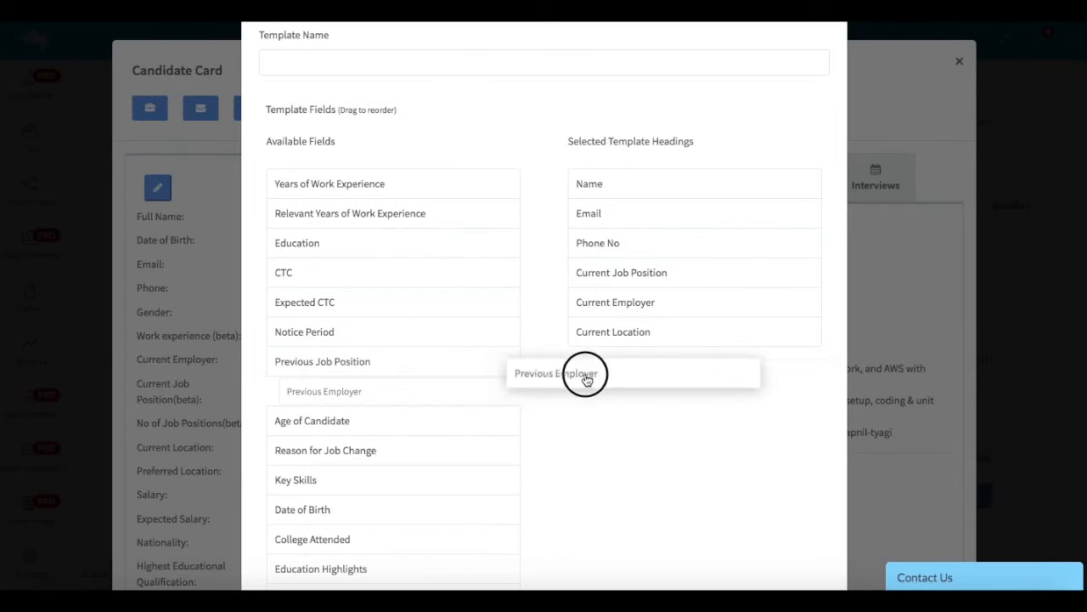
pyautogui.moveTo(584, 374); pyautogui.dragTo(316, 390)
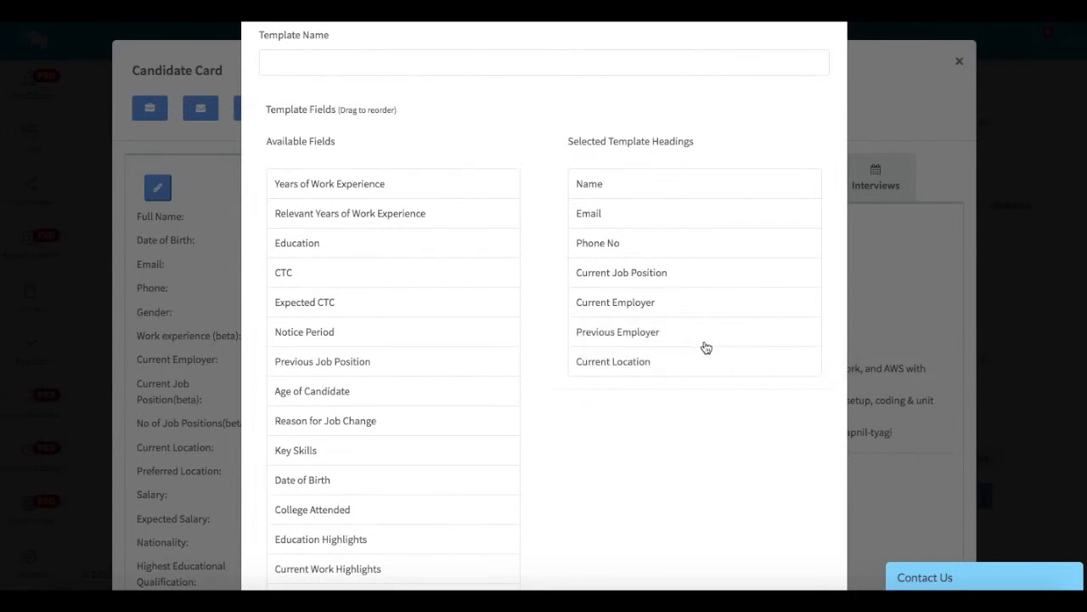
pyautogui.moveTo(655, 308)
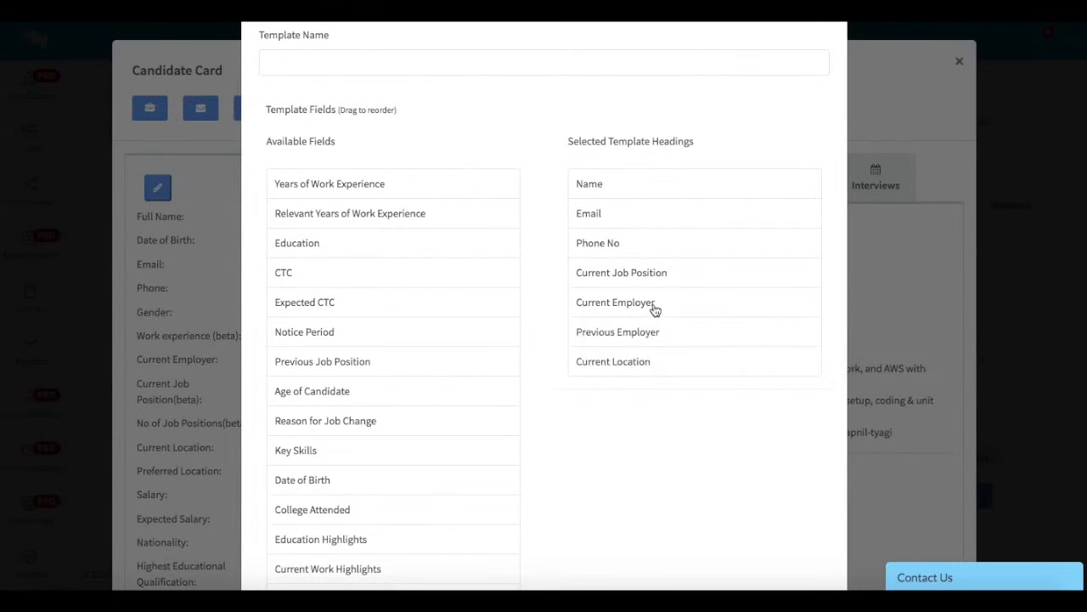
pyautogui.moveTo(615, 302); pyautogui.dragTo(622, 272)
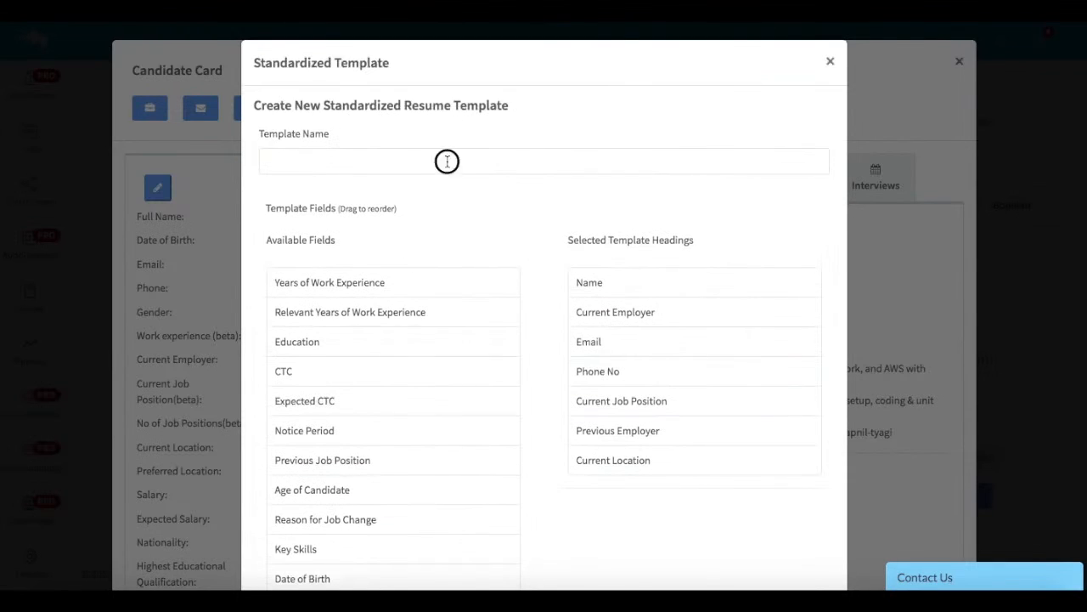
# Name the template 'test' and create it
pyautogui.write('test')
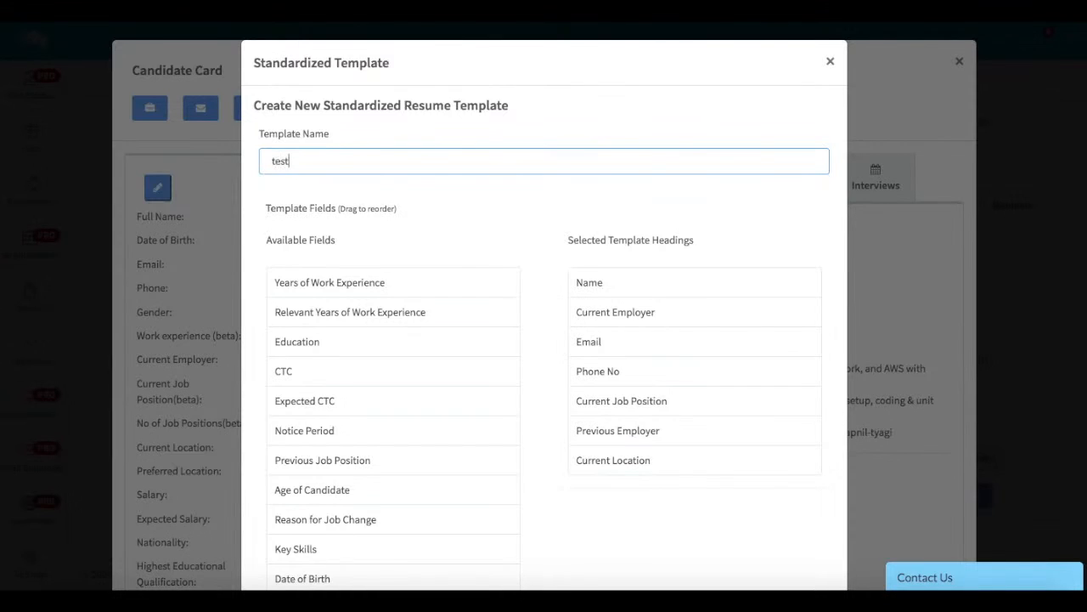
pyautogui.scroll(-3)
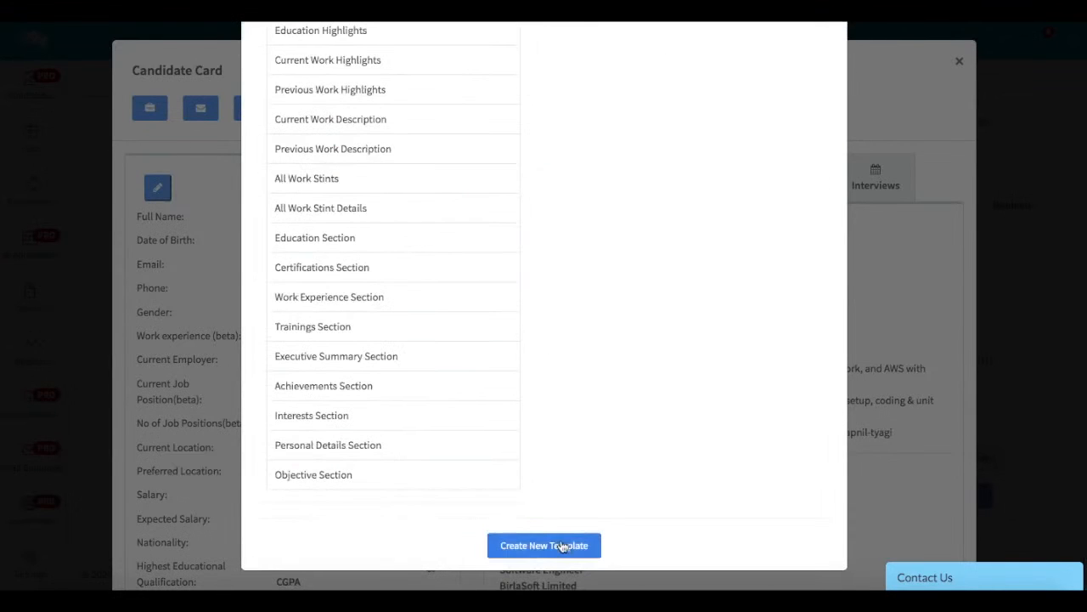
pyautogui.click(544, 544)
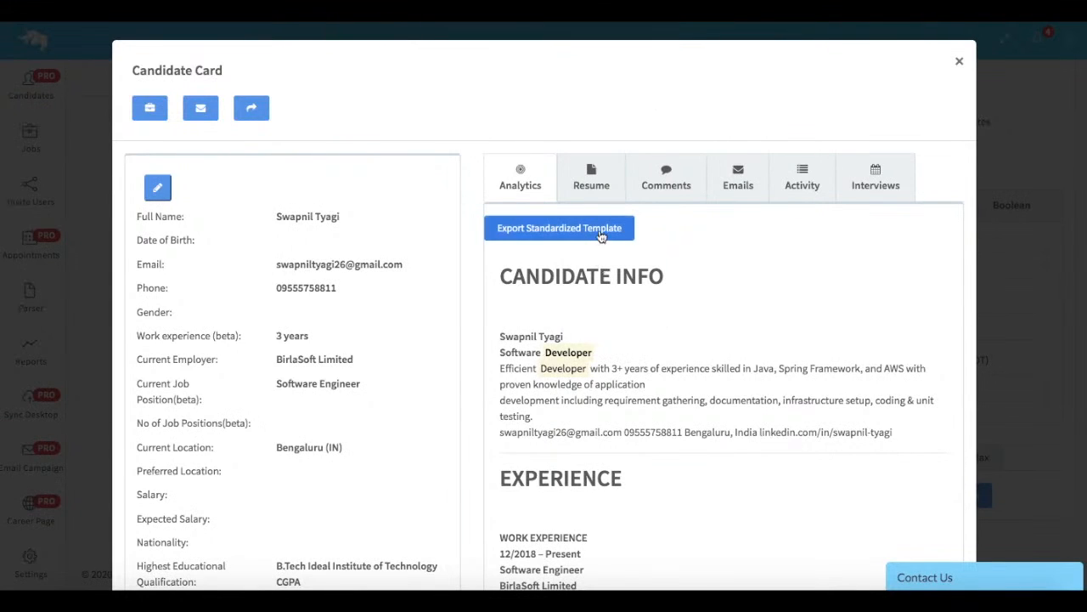
# In the export dialog, pick the 'test' template from the Select Template list
pyautogui.click(559, 228)
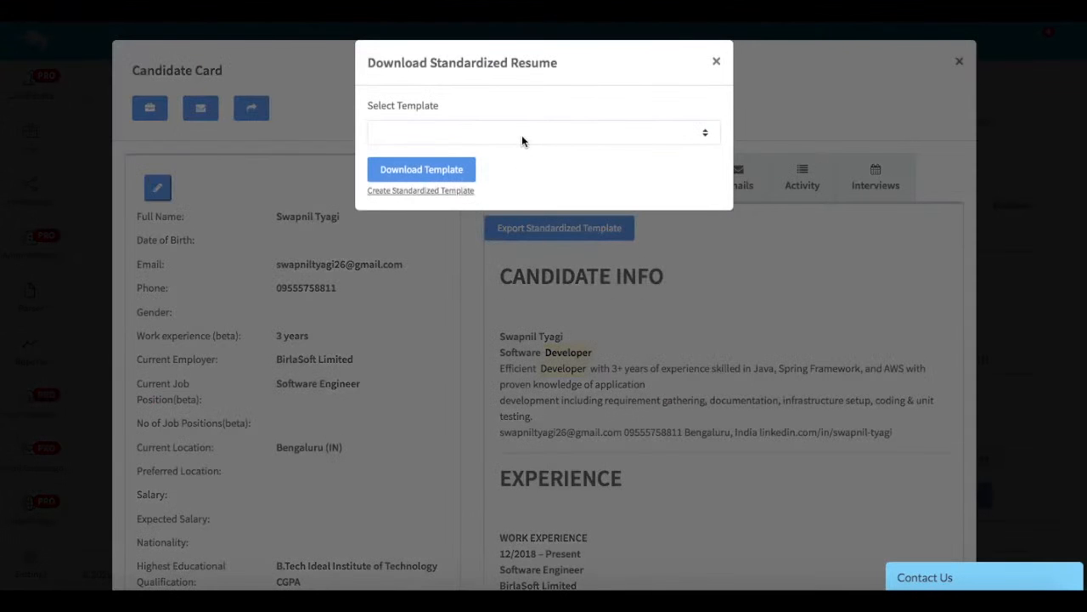
pyautogui.click(543, 132)
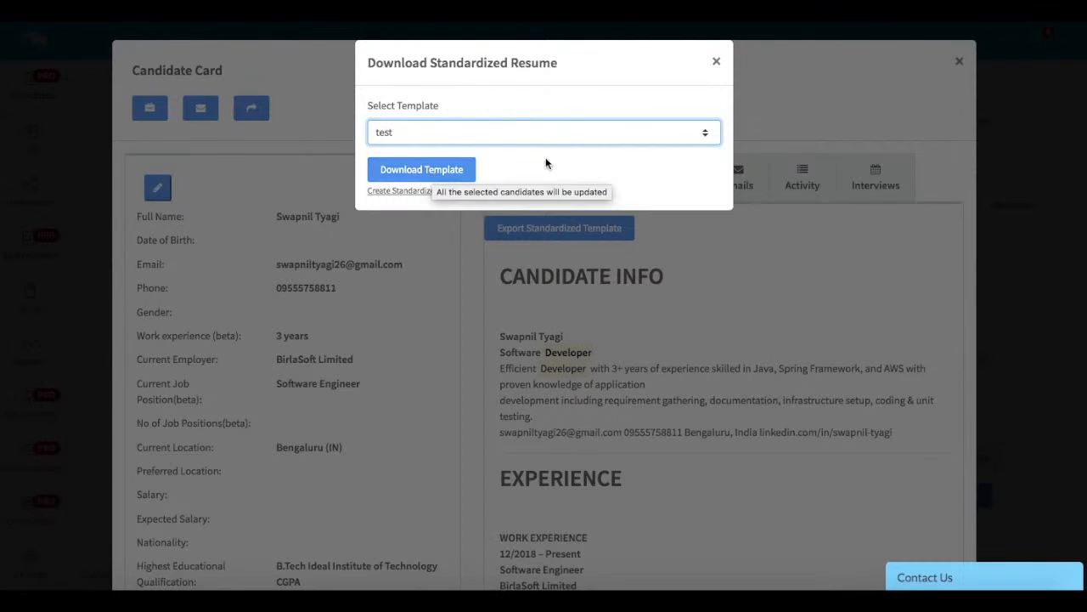
pyautogui.moveTo(568, 169)
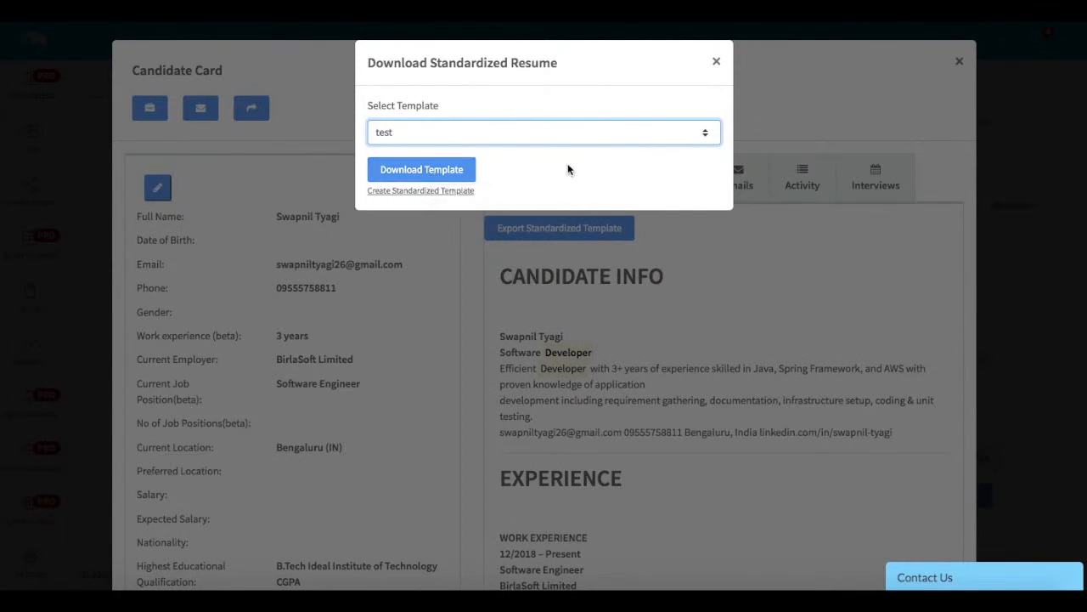